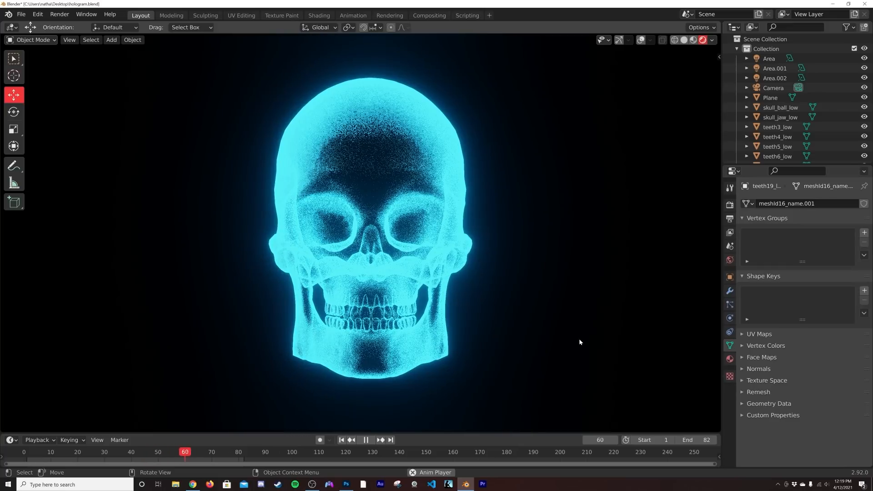
- Switch to the Shading workspace to display the skull_mat node tree for editing
{"action": "left_click", "coordinate": [94, 452]}
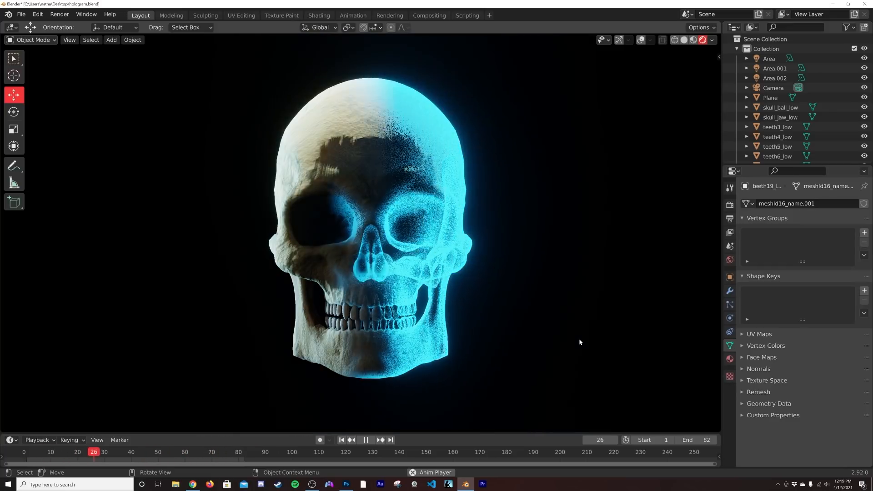
{"action": "left_click", "coordinate": [365, 439]}
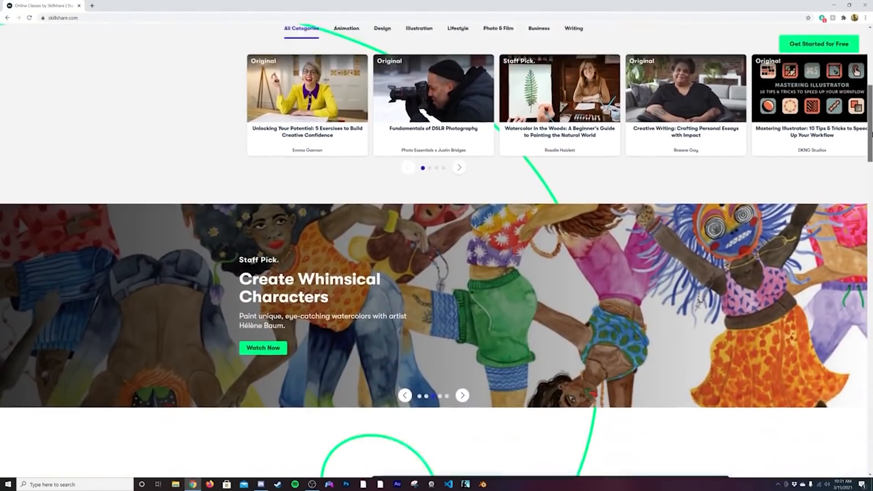
{"action": "scroll", "scroll_direction": "down", "scroll_amount": 3}
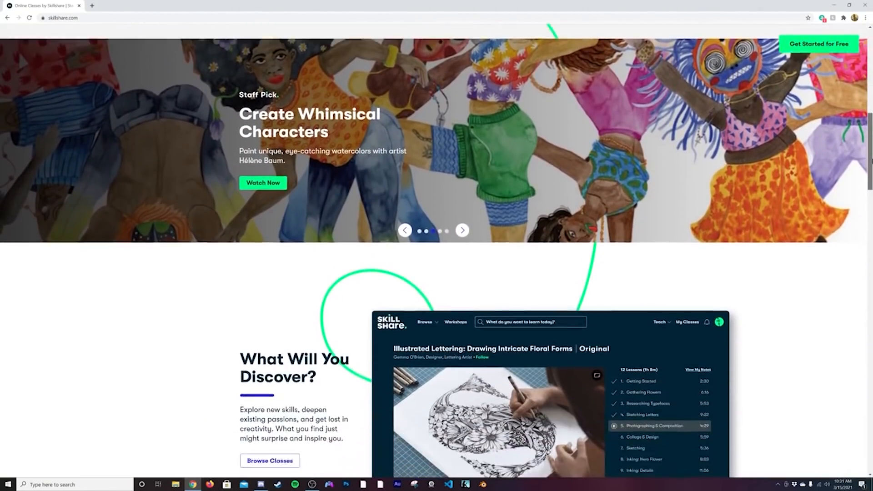
{"action": "scroll", "scroll_direction": "down", "scroll_amount": 3}
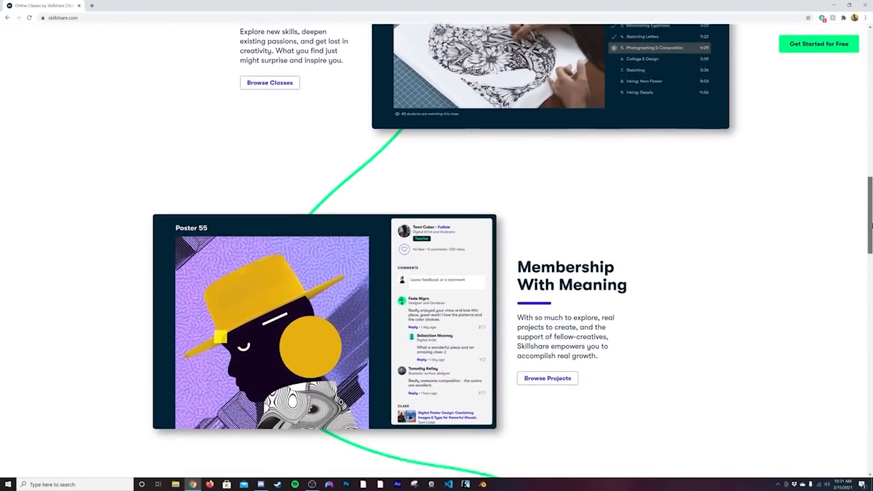
{"action": "scroll", "scroll_direction": "down", "scroll_amount": 3}
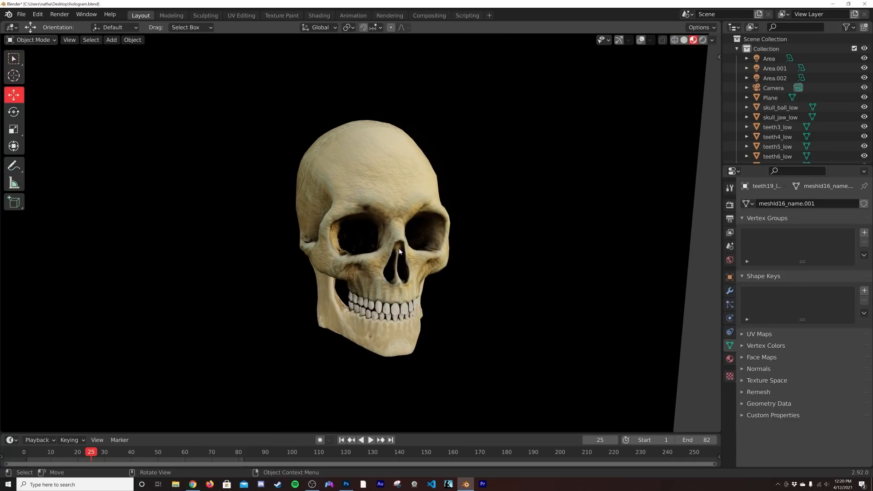
{"action": "mouse_move", "coordinate": [404, 280]}
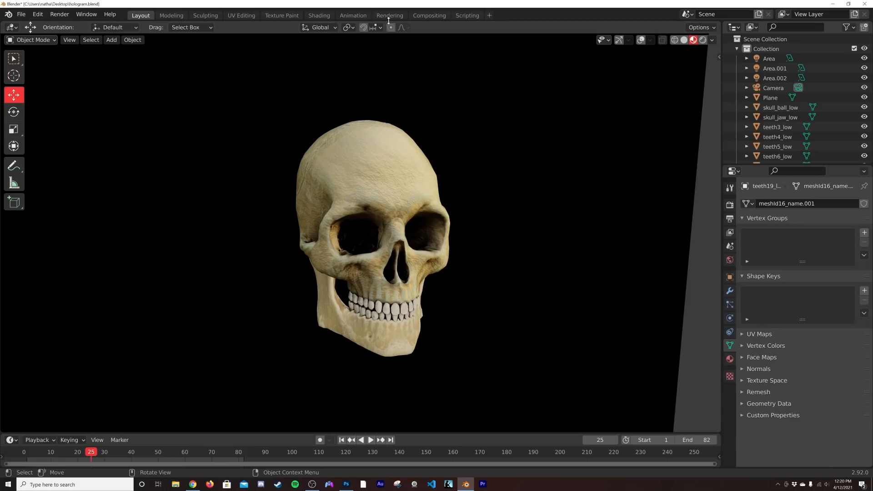
{"action": "mouse_move", "coordinate": [319, 15]}
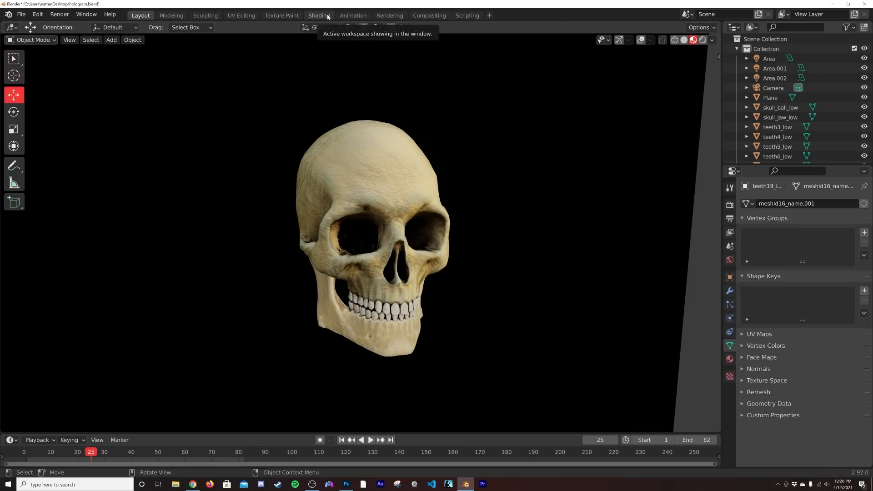
{"action": "left_click", "coordinate": [319, 15]}
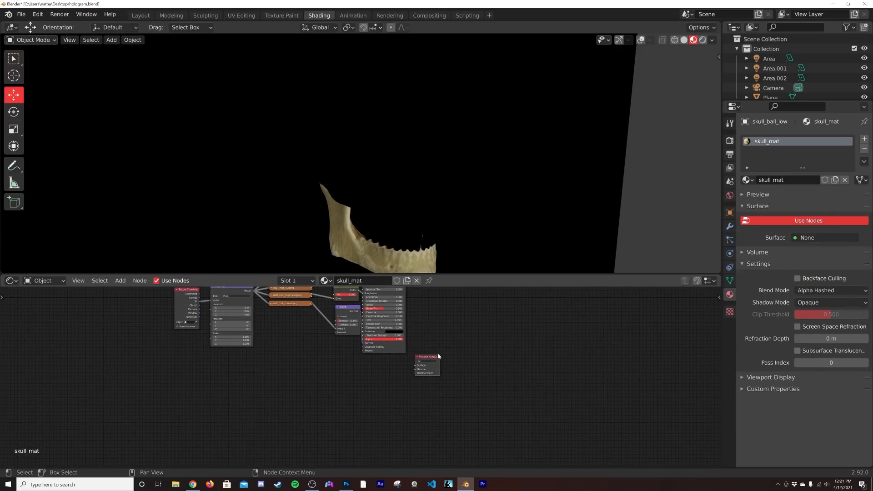
- Add Mix Shader, Emission and Transparent BSDF nodes and wire them into the Material Output
{"action": "left_click", "coordinate": [424, 366]}
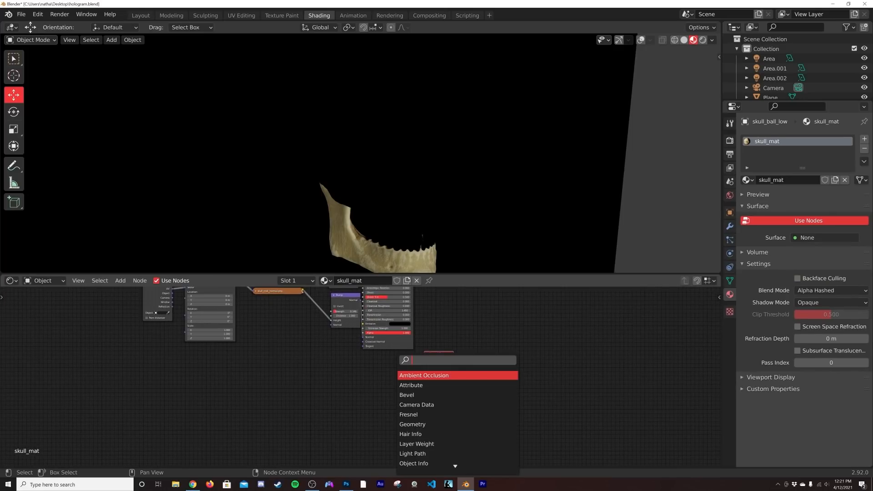
{"action": "type", "text": "mix"}
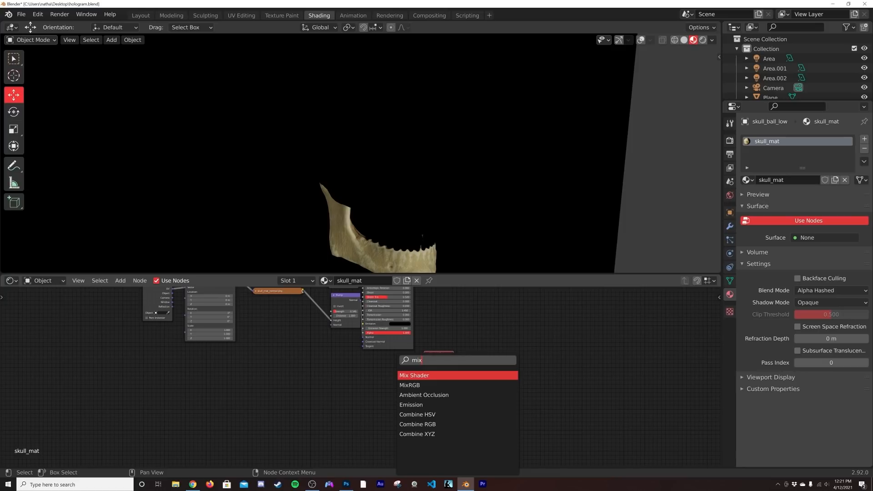
{"action": "left_click", "coordinate": [414, 375]}
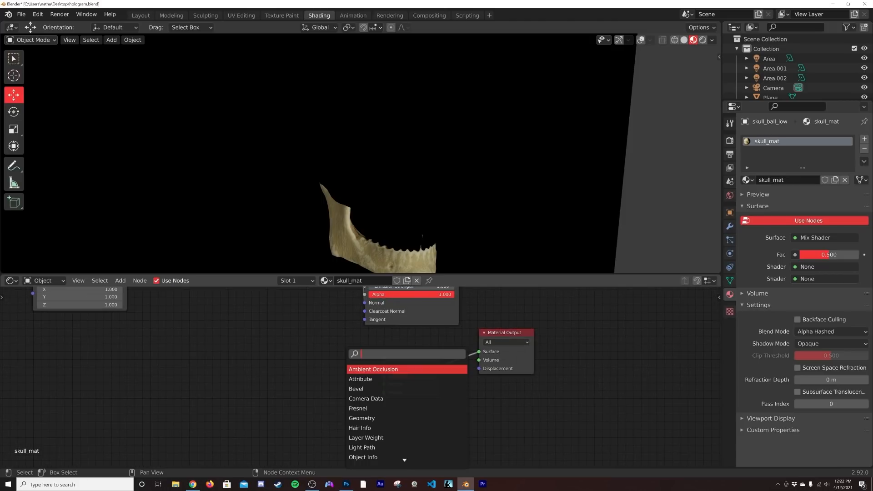
{"action": "left_click", "coordinate": [354, 355]}
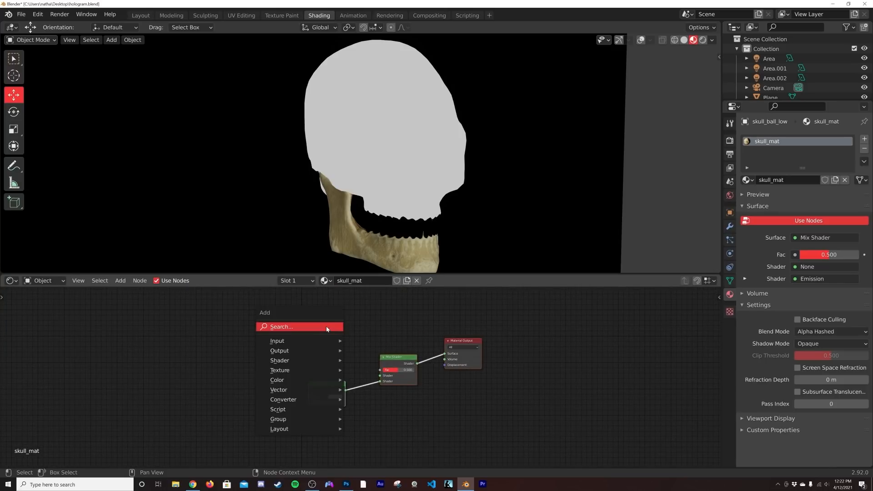
{"action": "type", "text": "tra"}
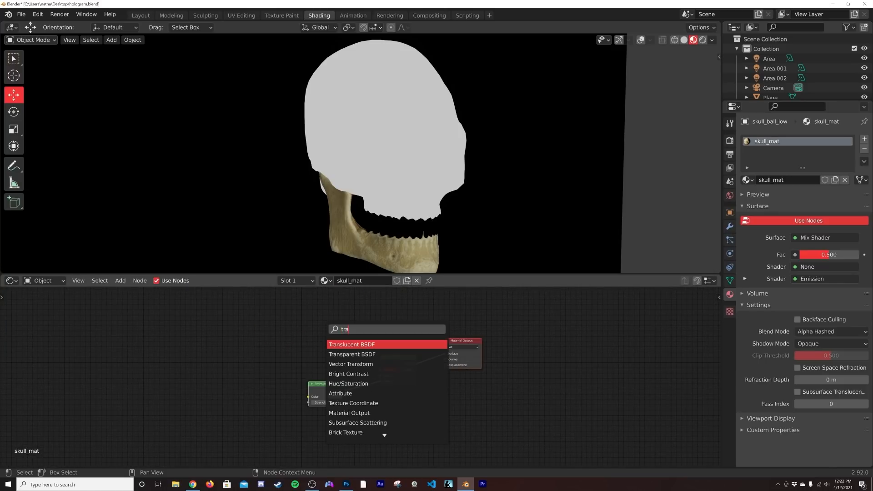
{"action": "left_click", "coordinate": [352, 354]}
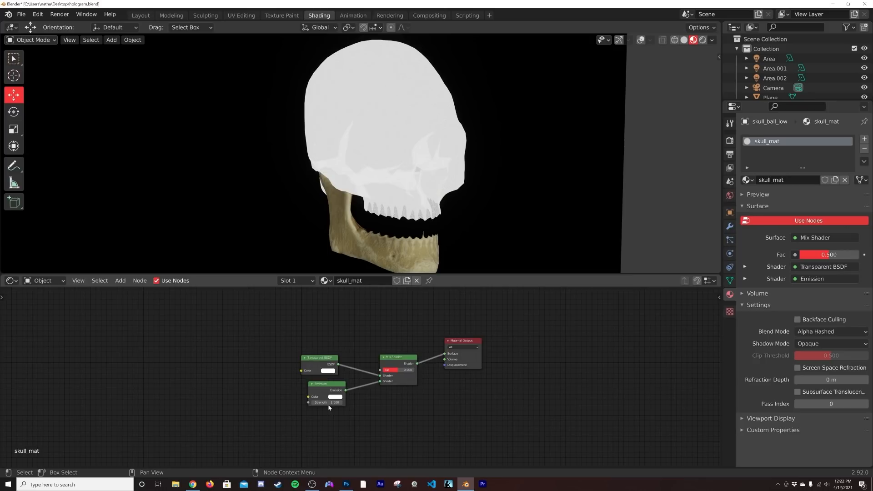
{"action": "mouse_move", "coordinate": [328, 389]}
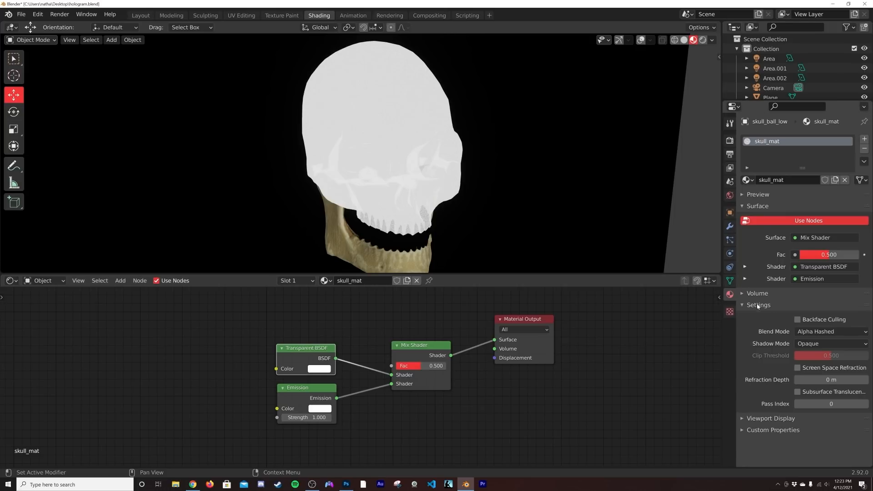
{"action": "left_click", "coordinate": [829, 331]}
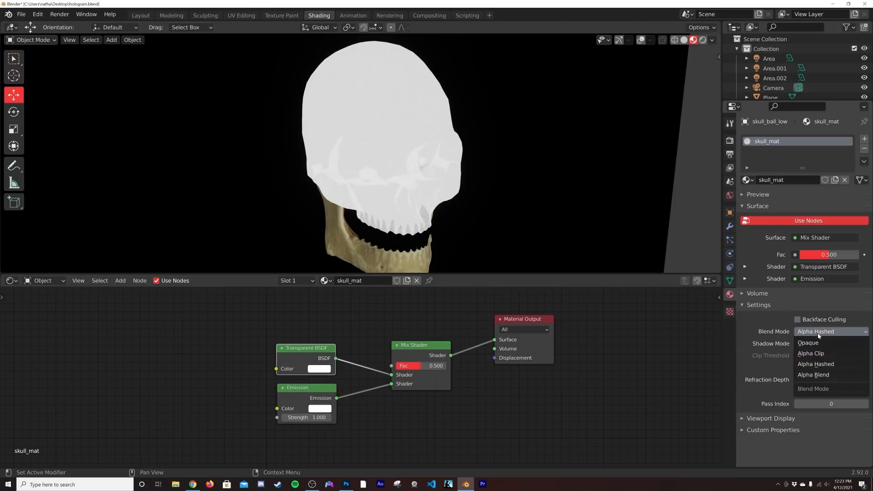
{"action": "left_click", "coordinate": [812, 375]}
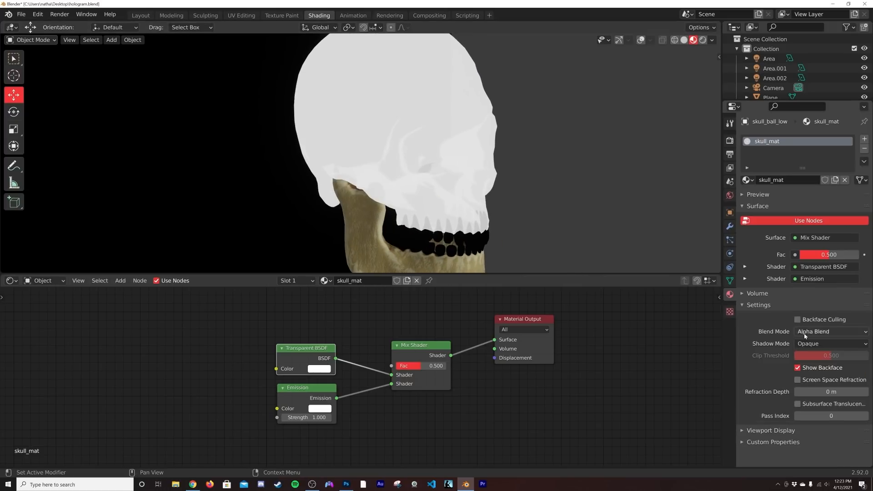
{"action": "left_click", "coordinate": [829, 332]}
{"action": "type", "text": "col"}
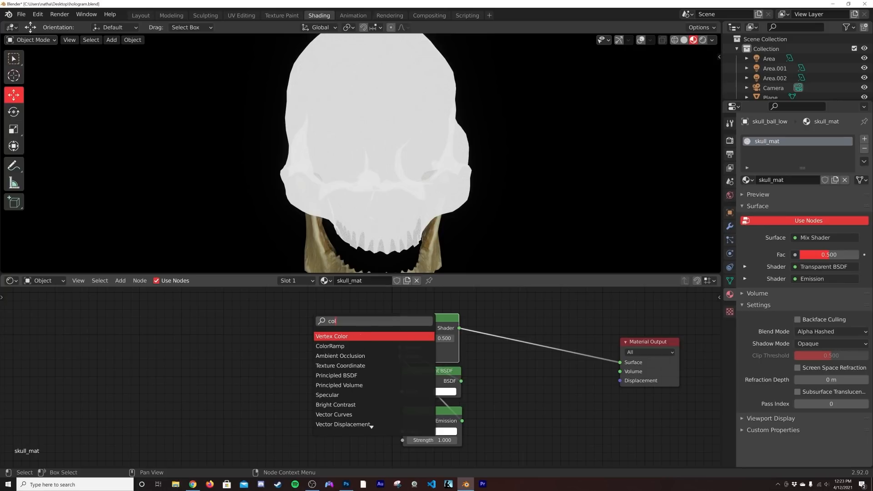
- Add a ColorRamp with B-Spline interpolation and its dark stop moved to about 0.33
{"action": "left_click", "coordinate": [330, 345]}
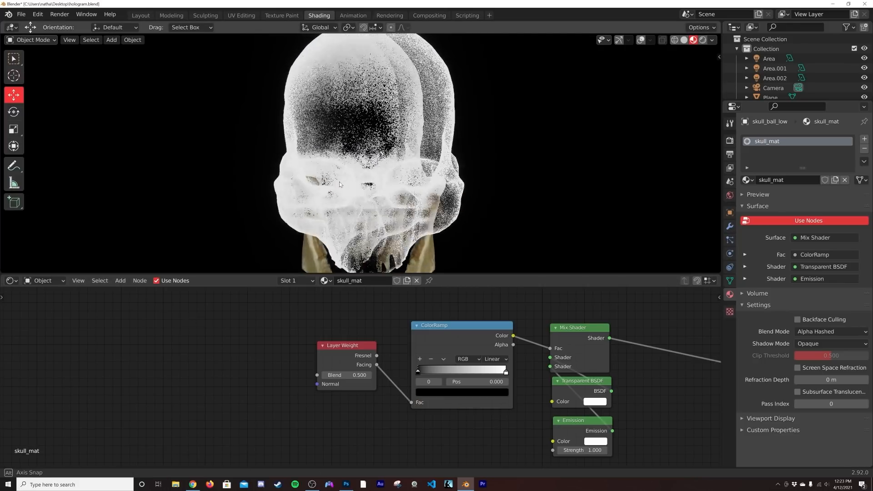
{"action": "left_click", "coordinate": [493, 359]}
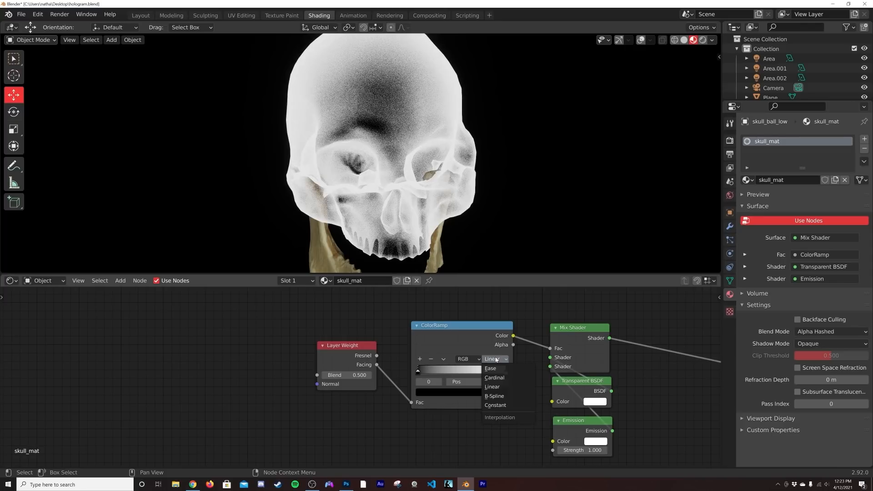
{"action": "left_click", "coordinate": [493, 396]}
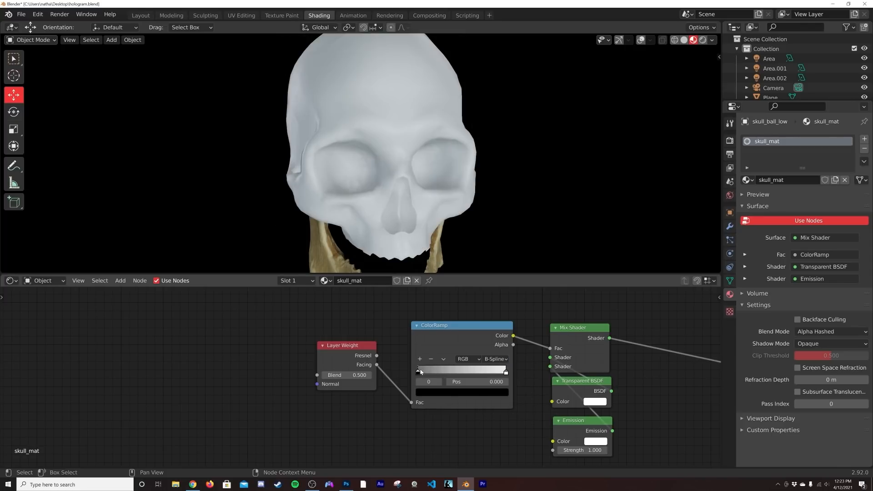
{"action": "left_click_drag", "start_coordinate": [419, 370], "coordinate": [448, 370]}
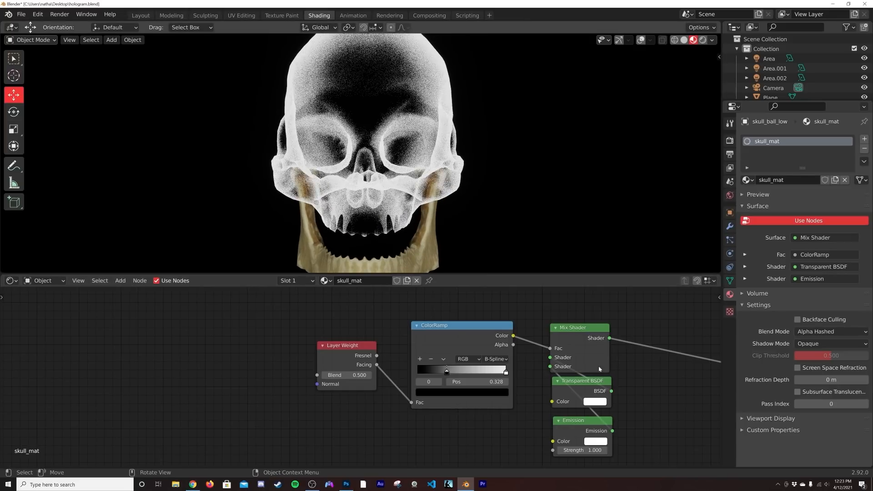
- Give the Emission shader a new colour and a strength of 3
{"action": "left_click", "coordinate": [593, 402]}
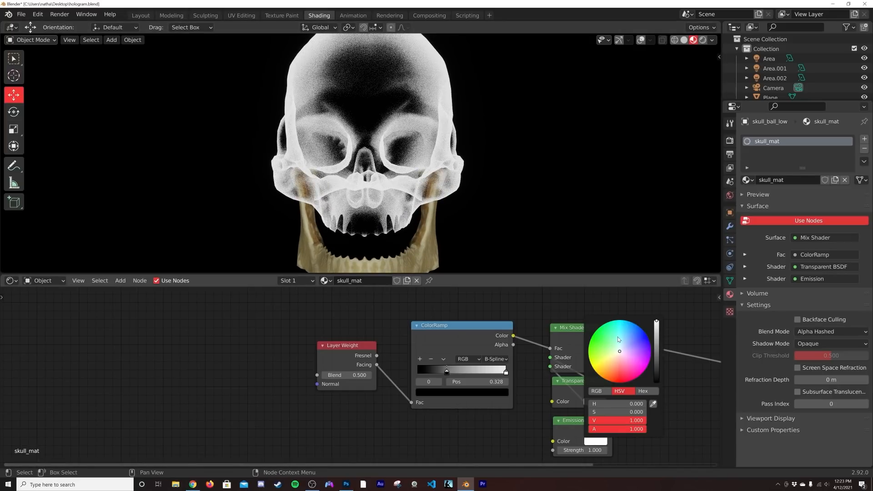
{"action": "left_click", "coordinate": [607, 362]}
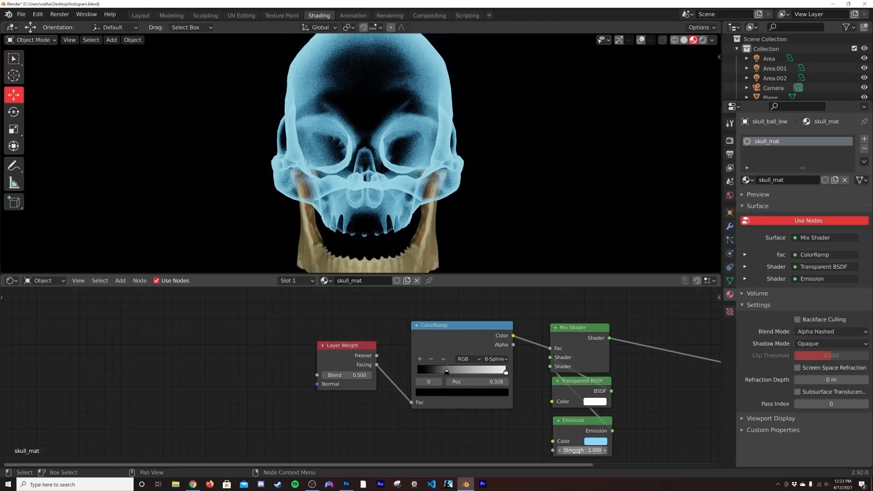
{"action": "left_click", "coordinate": [581, 449]}
{"action": "type", "text": "3.000"}
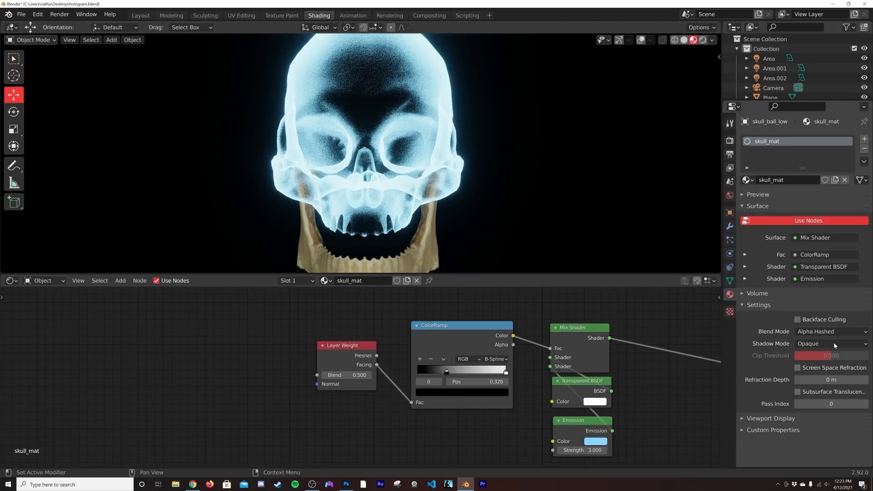
- Try Alpha Blend, then return the material Blend Mode to Alpha Hashed
{"action": "left_click", "coordinate": [830, 331]}
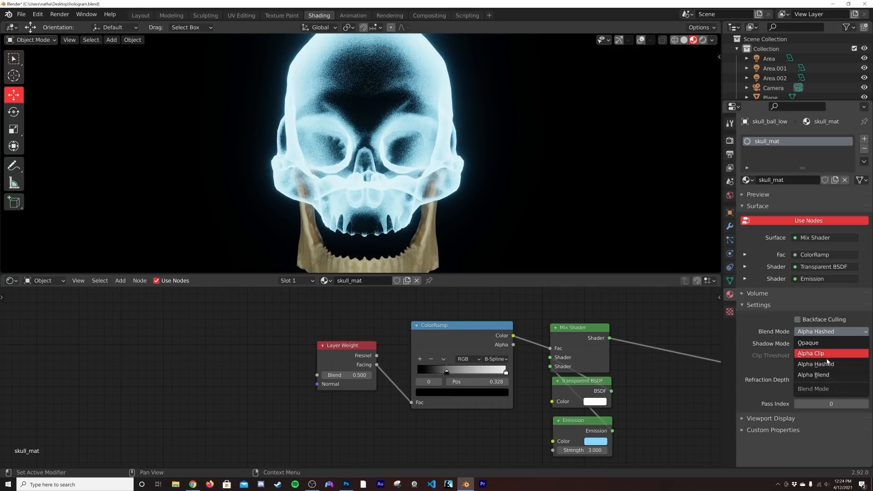
{"action": "left_click", "coordinate": [813, 374]}
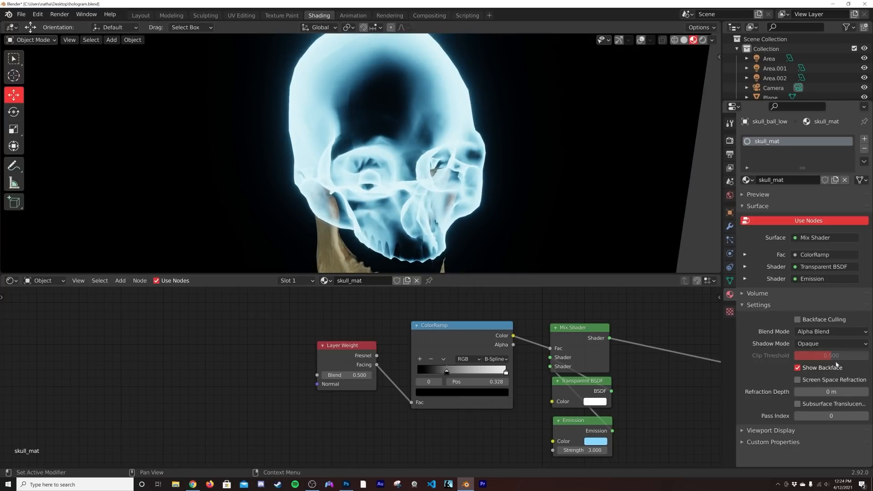
{"action": "left_click", "coordinate": [829, 331]}
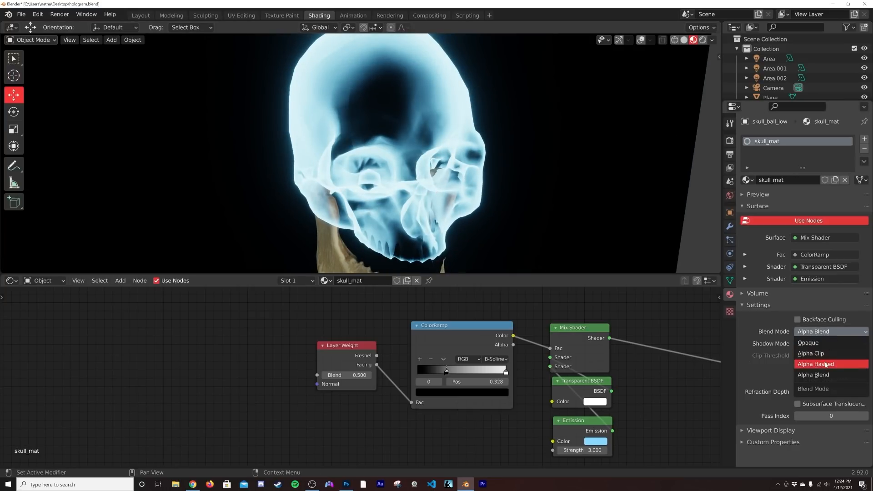
{"action": "left_click", "coordinate": [815, 364]}
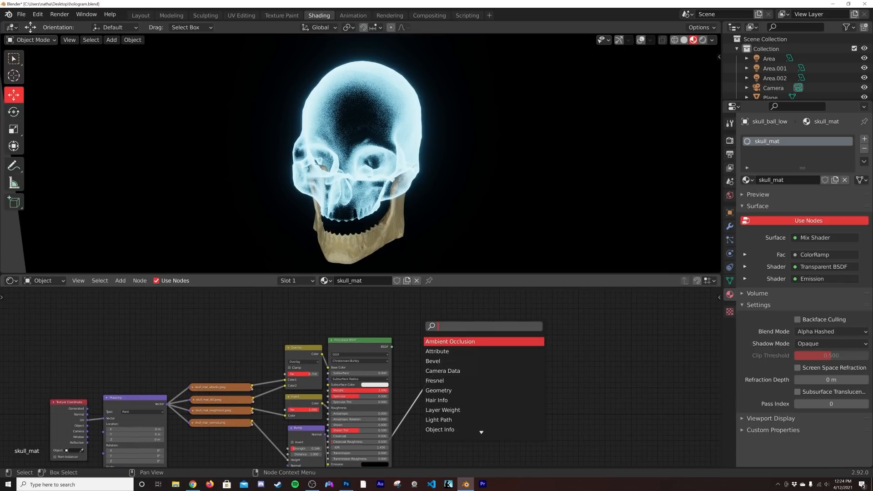
- Search 'mix' and add a Mix Shader node to the skull material
{"action": "type", "text": "mix"}
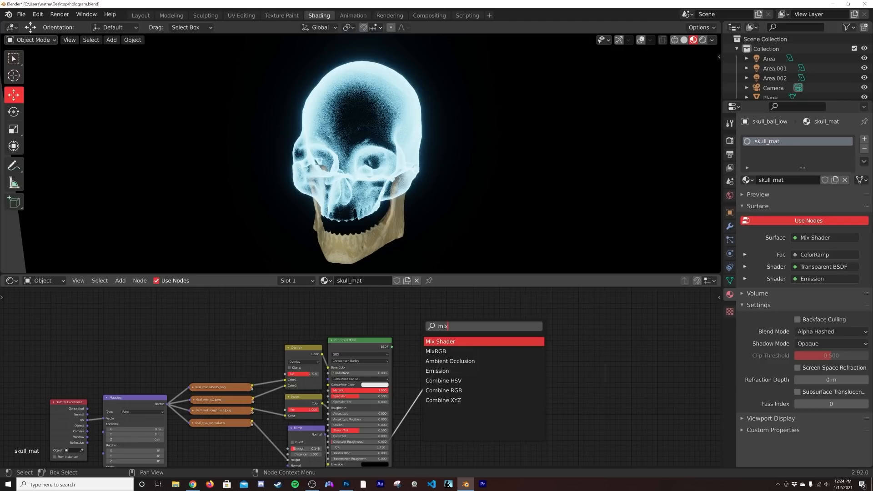
{"action": "left_click", "coordinate": [440, 342]}
{"action": "type", "text": "col"}
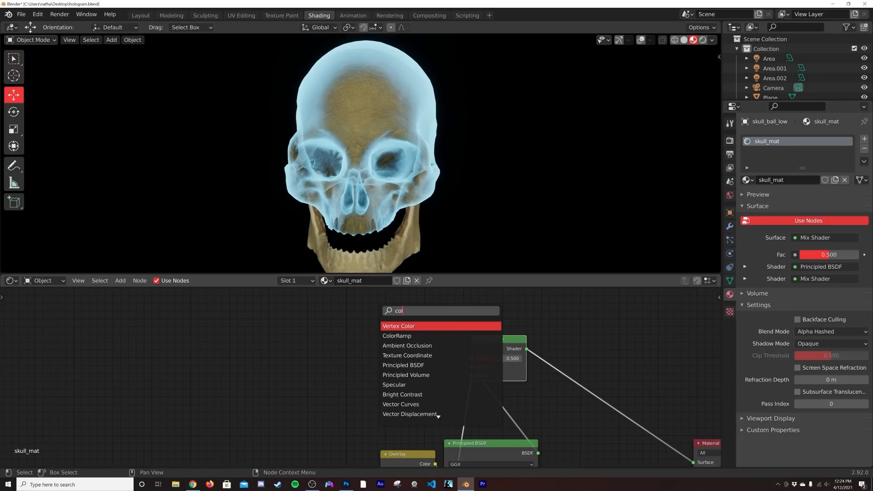
{"action": "left_click", "coordinate": [397, 335]}
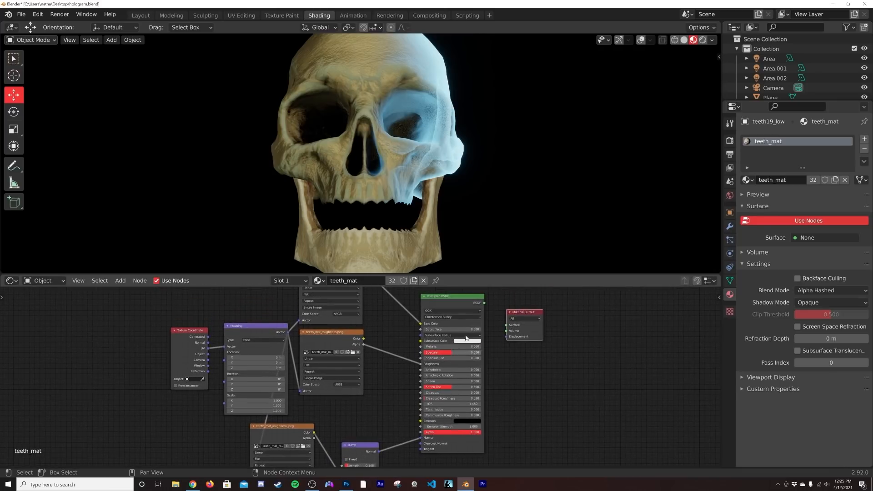
- Connect the teeth Principled BSDF to the Material Output Surface socket
{"action": "left_click_drag", "start_coordinate": [467, 340], "coordinate": [506, 326]}
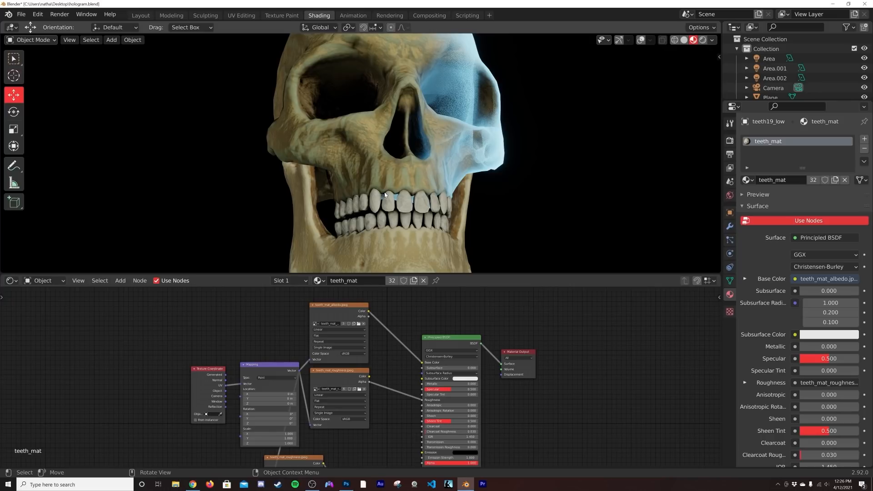
{"action": "mouse_move", "coordinate": [391, 177]}
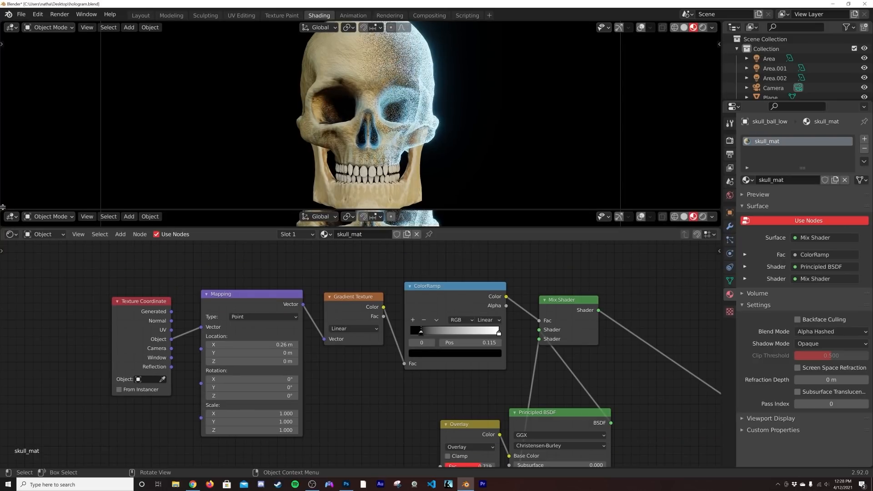
- At frame 46, slide the gradient's X location, keyframe it, and preview the sweep
{"action": "left_click", "coordinate": [11, 190]}
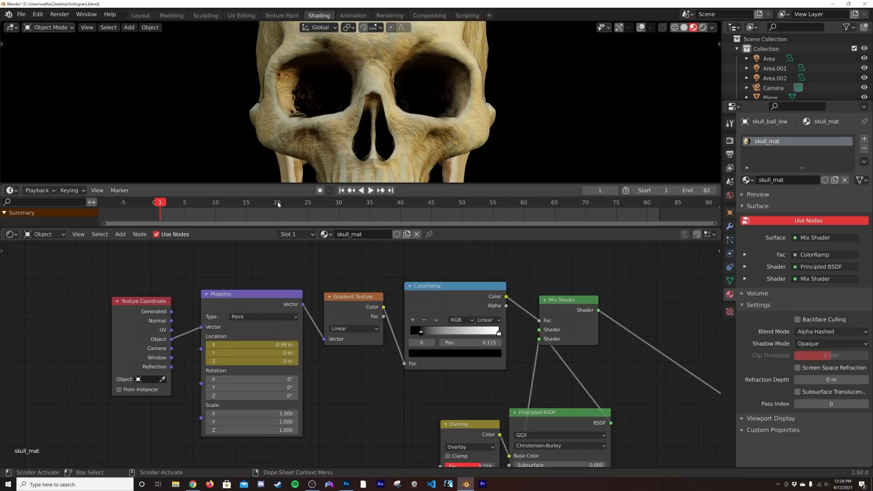
{"action": "left_click", "coordinate": [369, 190]}
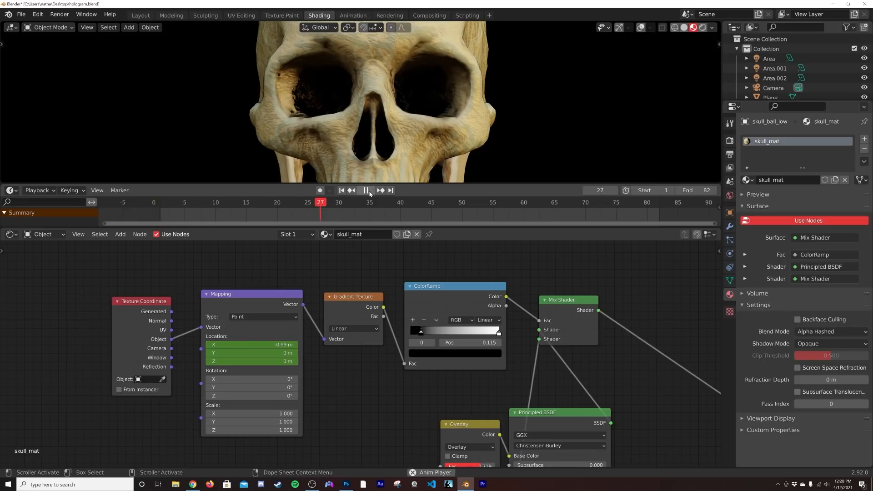
{"action": "left_click", "coordinate": [367, 190]}
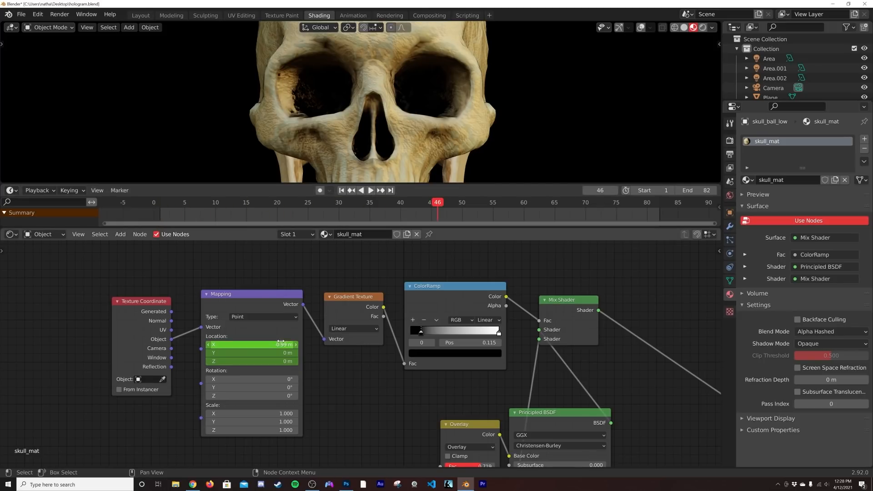
{"action": "left_click_drag", "start_coordinate": [251, 344], "coordinate": [273, 344]}
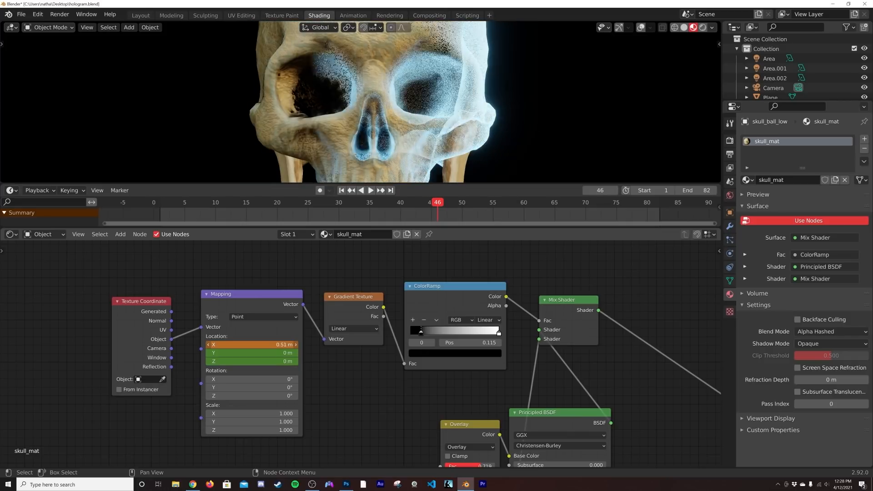
{"action": "right_click", "coordinate": [250, 344]}
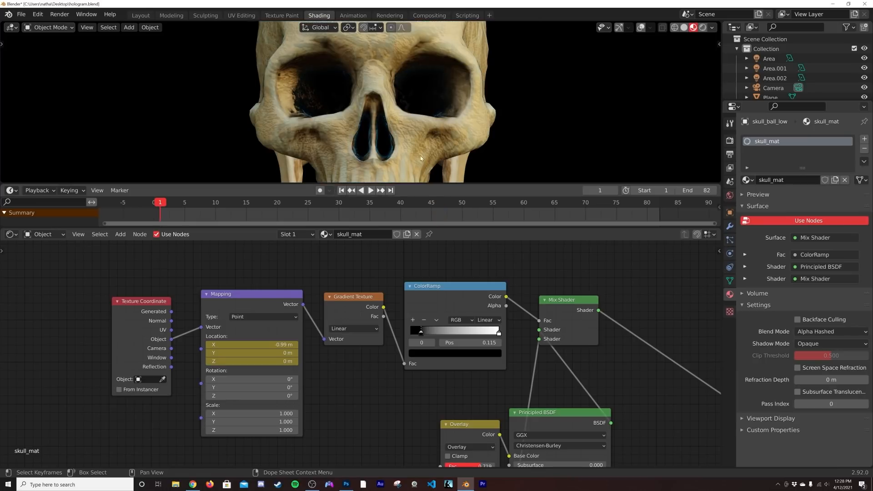
{"action": "left_click", "coordinate": [370, 190]}
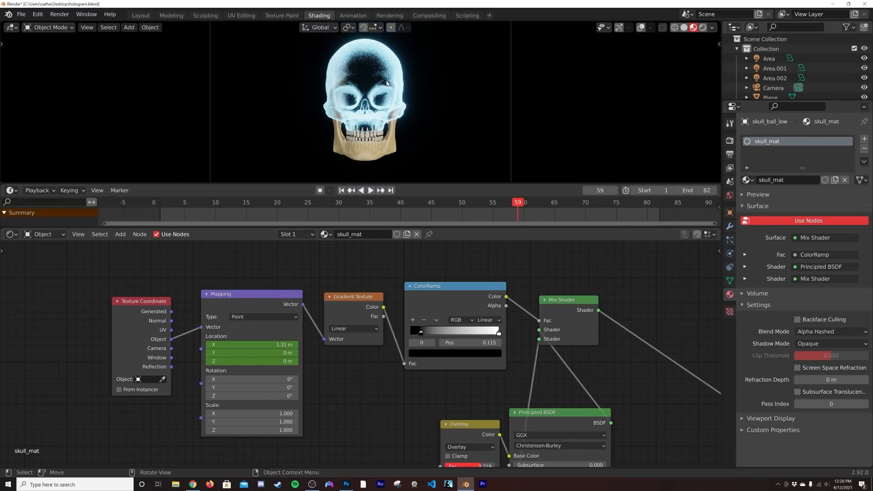
{"action": "left_click", "coordinate": [139, 15]}
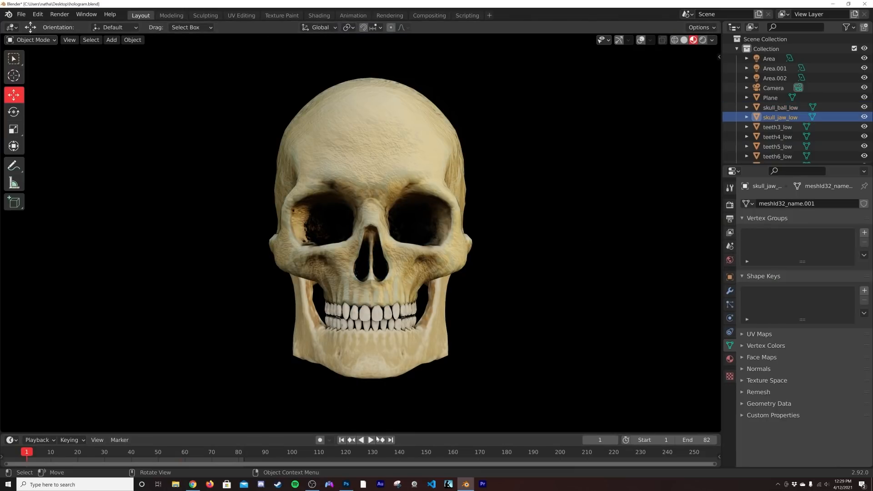
- Play the hologram sweep in the Layout viewport, then stop playback
{"action": "left_click", "coordinate": [370, 440]}
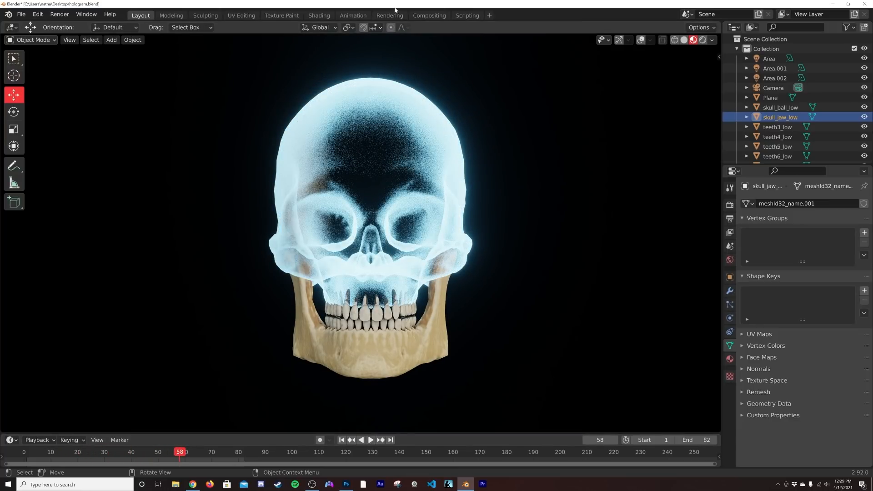
{"action": "left_click", "coordinate": [318, 15]}
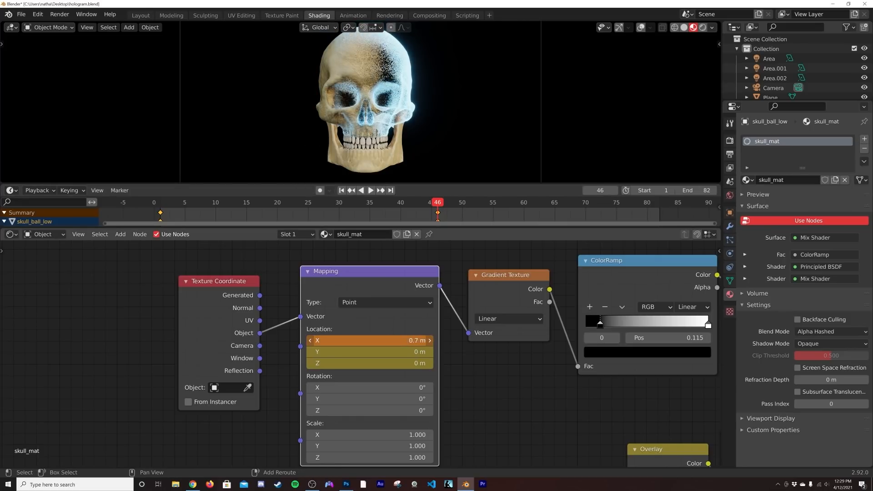
- Re-key the gradient X location at frame 46 and replay the sweep to check it
{"action": "right_click", "coordinate": [369, 340]}
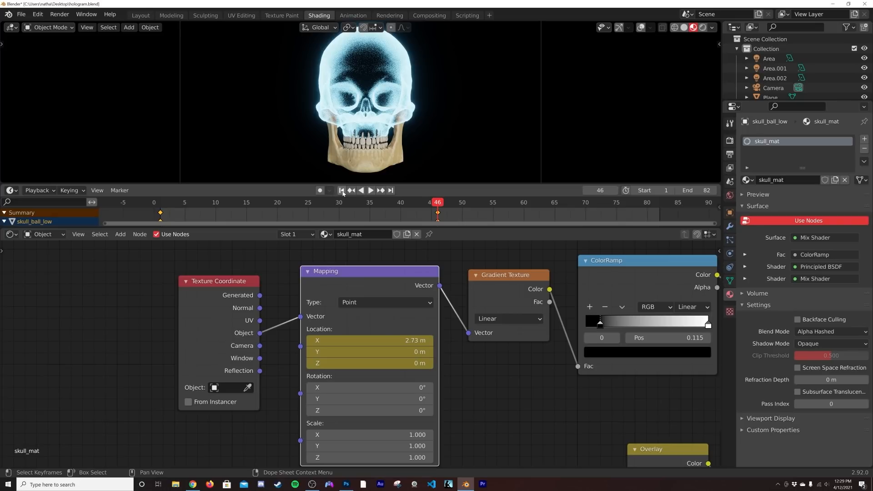
{"action": "left_click", "coordinate": [370, 190]}
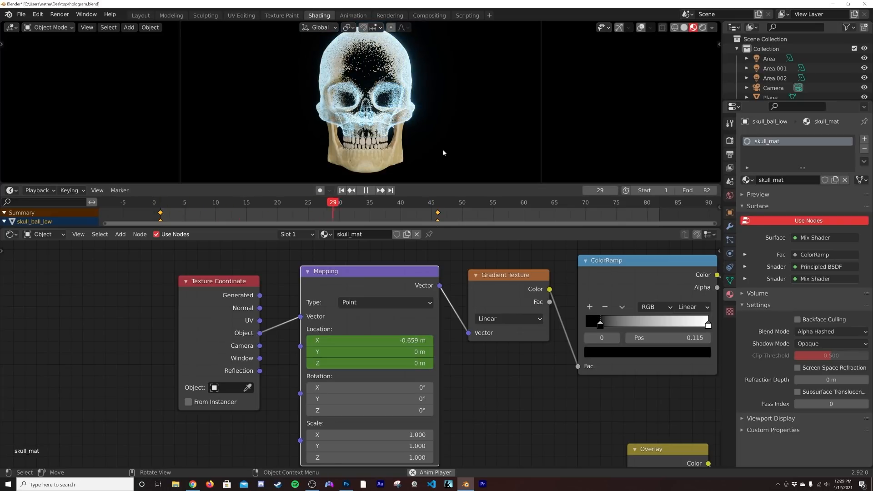
{"action": "left_click", "coordinate": [371, 190]}
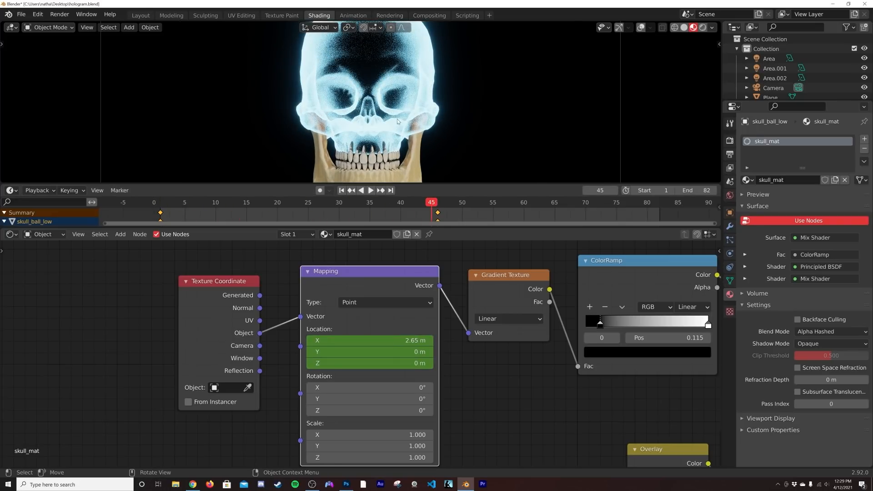
{"action": "left_click", "coordinate": [140, 15]}
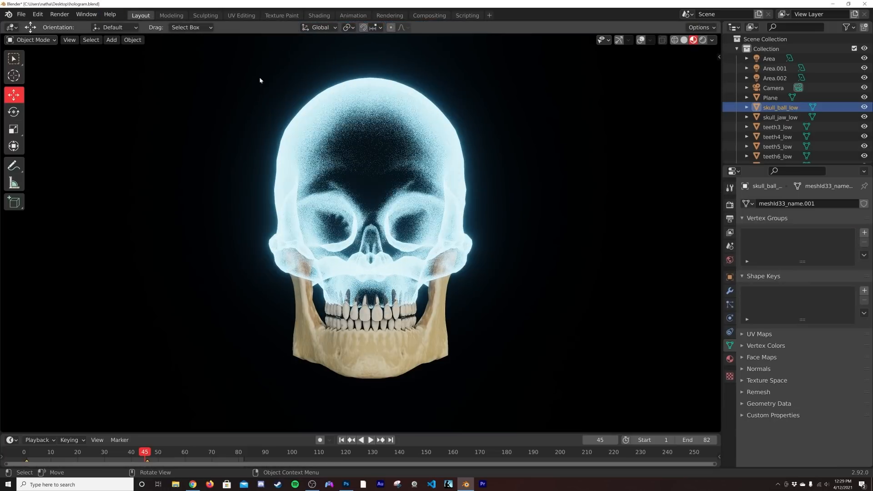